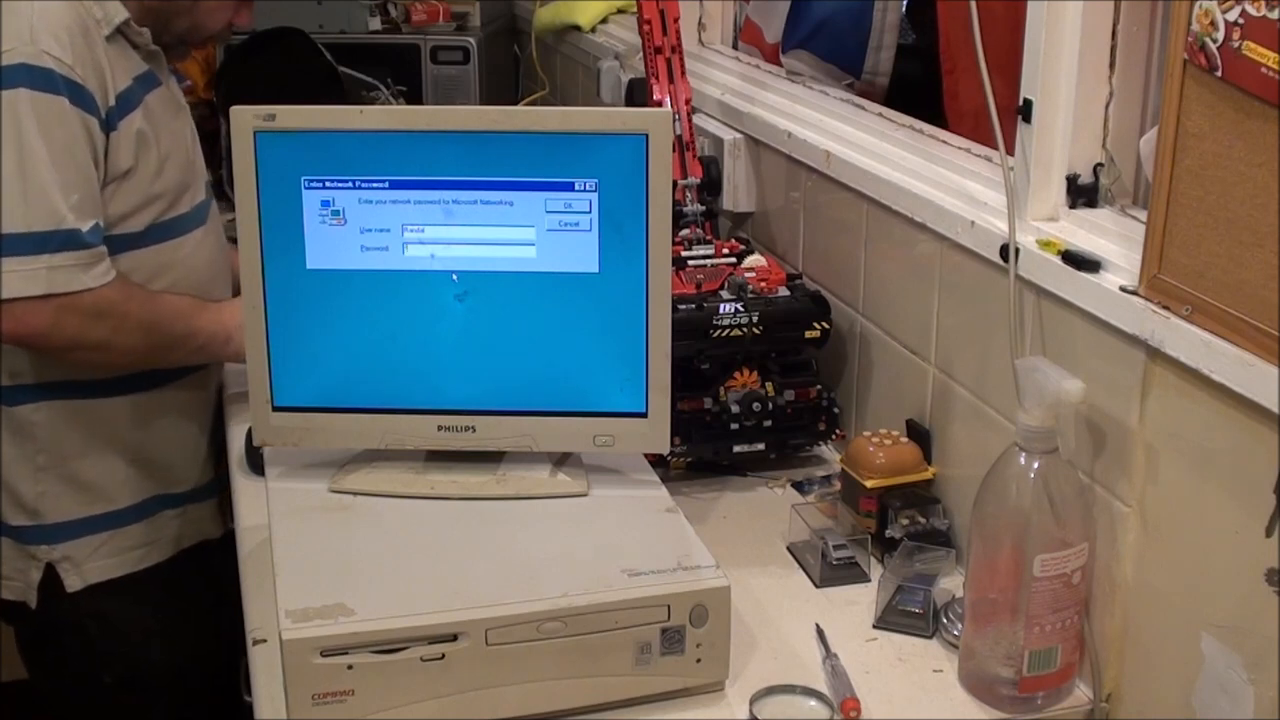
# Cancel the Enter Network Password prompt so Windows 98 loads the desktop
pyautogui.click(566, 206)
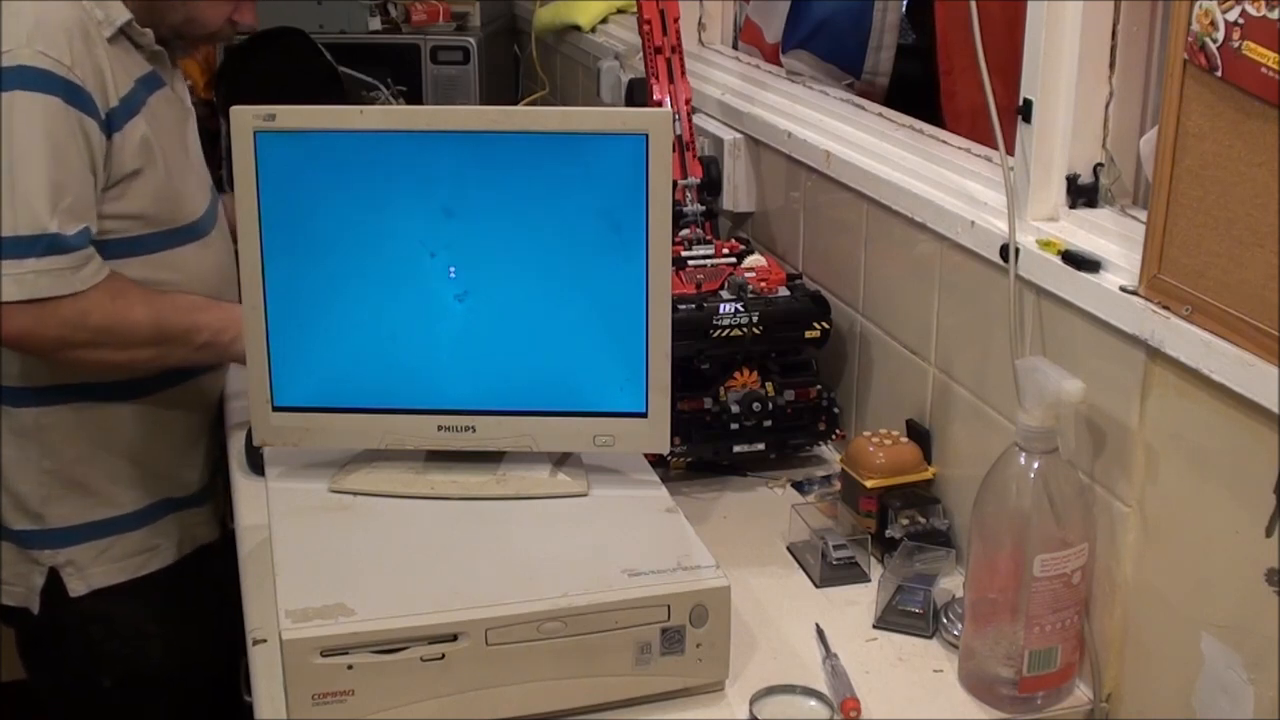